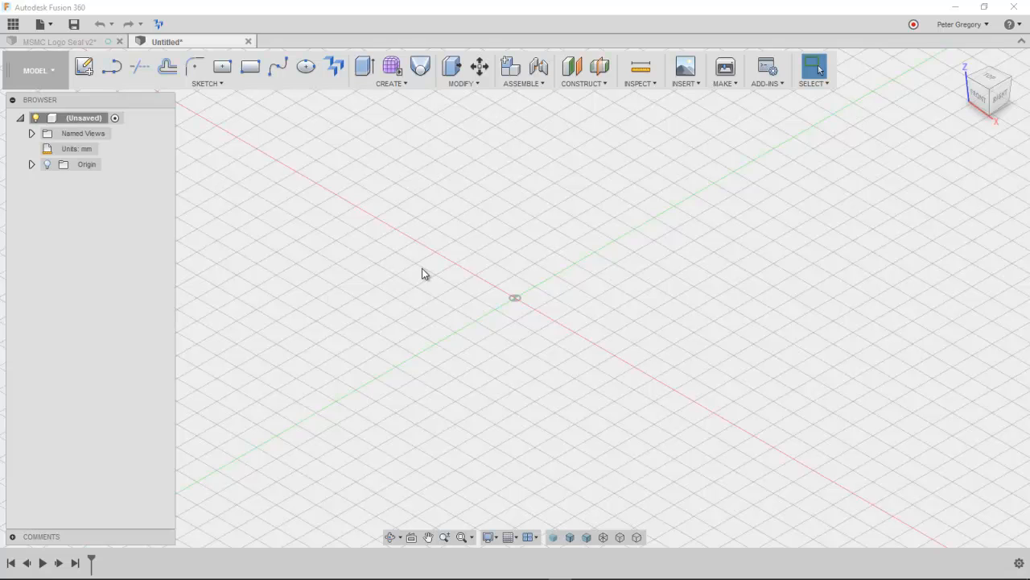
- Sketch a Center Diameter Circle on the XY plane centred on the origin
{"action": "right_click", "coordinate": [425, 273]}
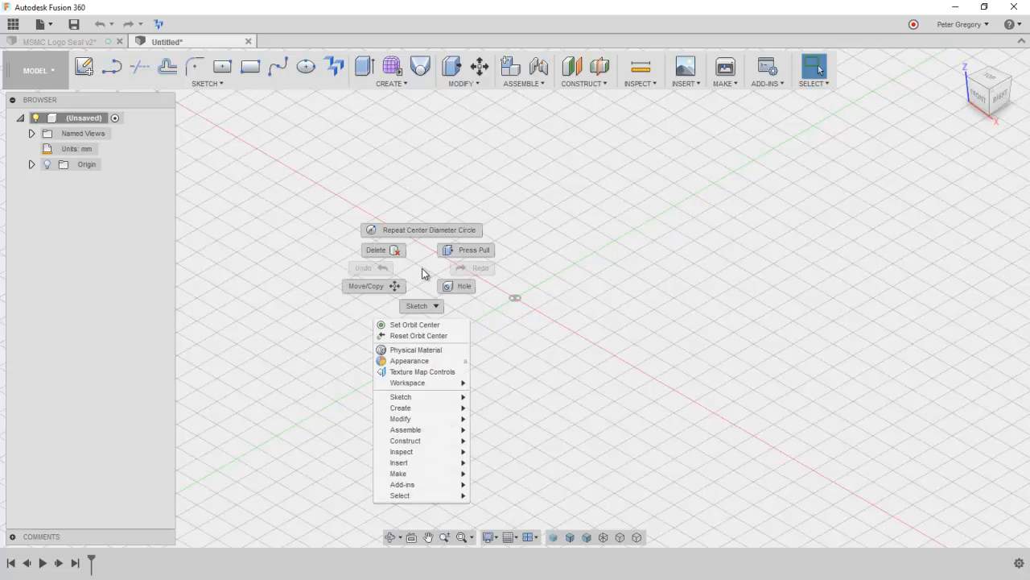
{"action": "mouse_move", "coordinate": [638, 287]}
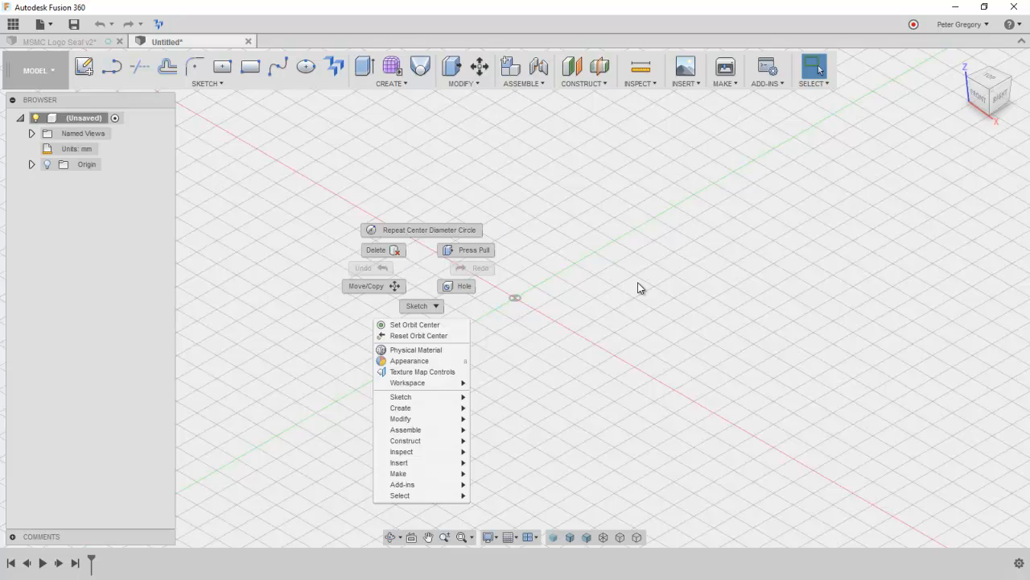
{"action": "left_click", "coordinate": [271, 153]}
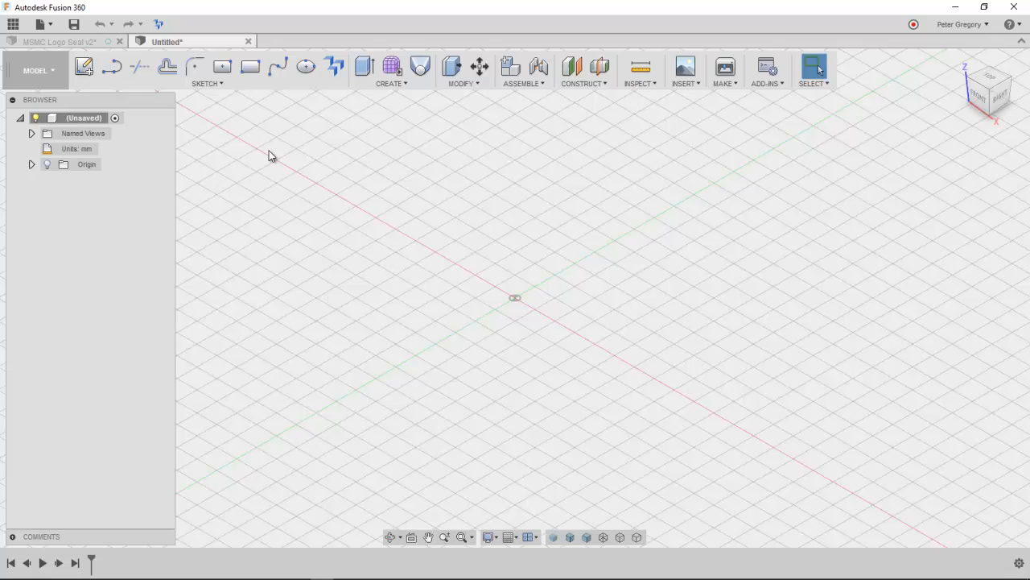
{"action": "mouse_move", "coordinate": [266, 151]}
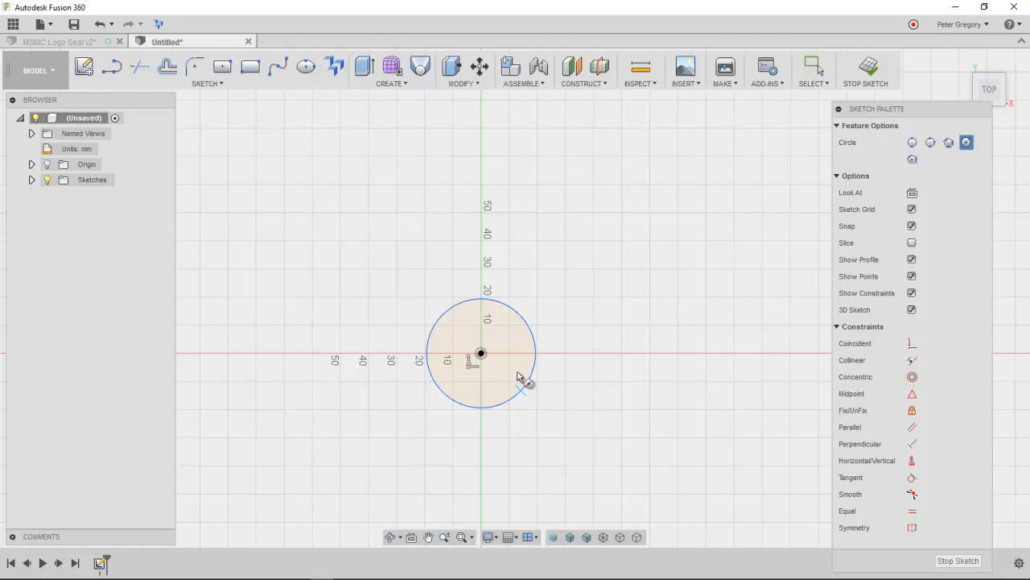
{"action": "left_click", "coordinate": [869, 68]}
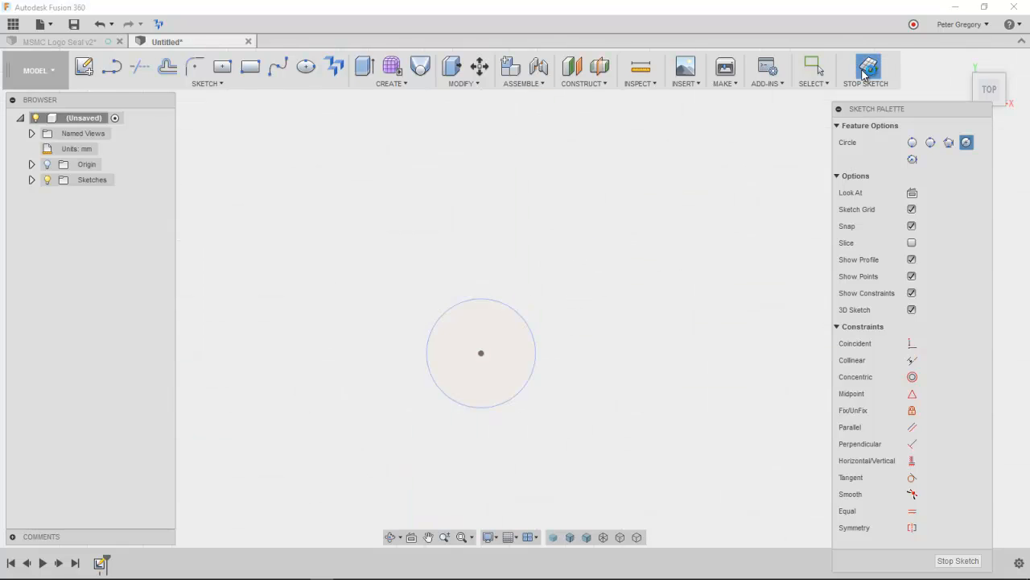
- Finish the sketch and add an offset construction plane 30 mm above the circle profile
{"action": "left_click", "coordinate": [583, 71]}
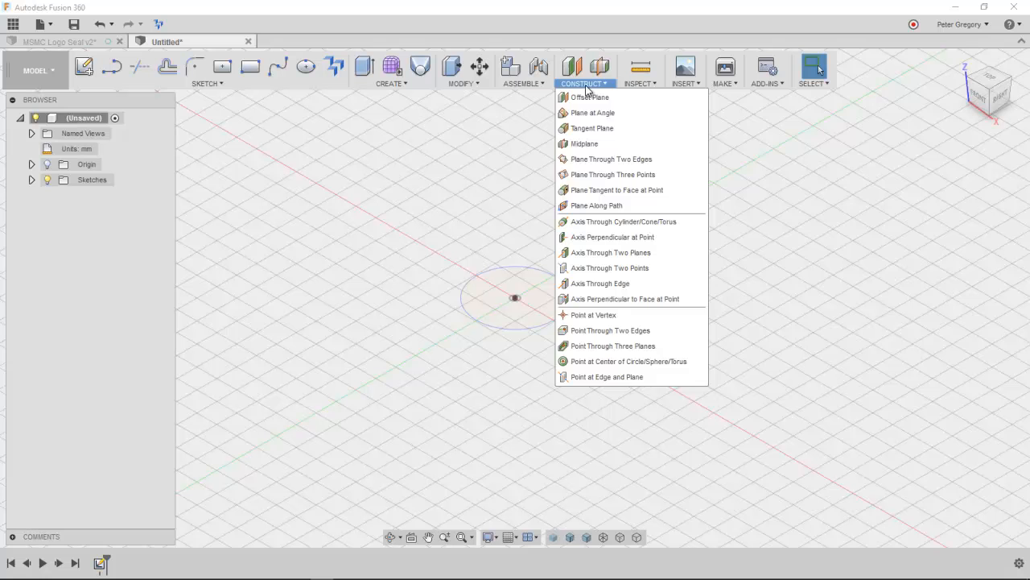
{"action": "left_click", "coordinate": [591, 97]}
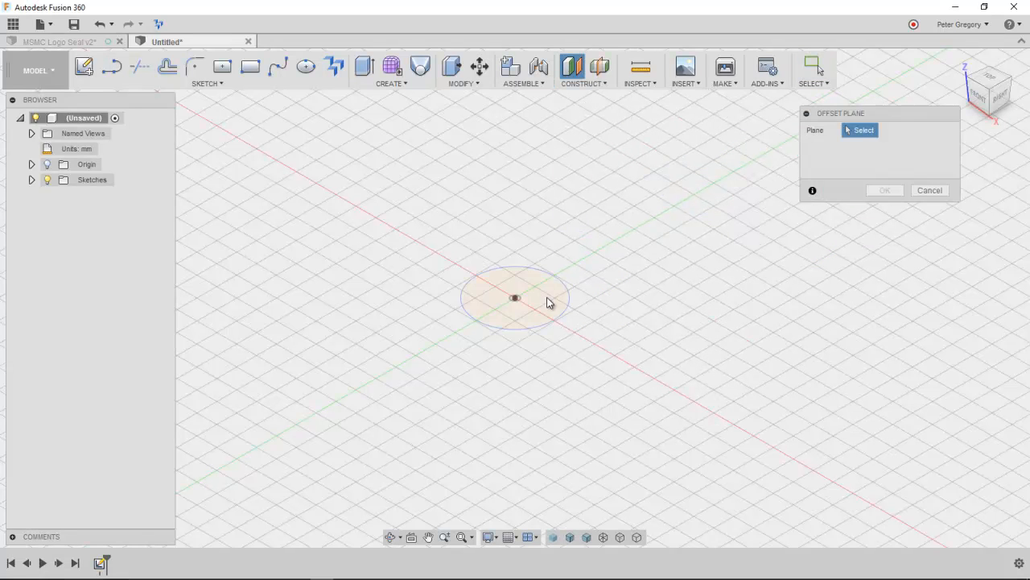
{"action": "left_click", "coordinate": [515, 298]}
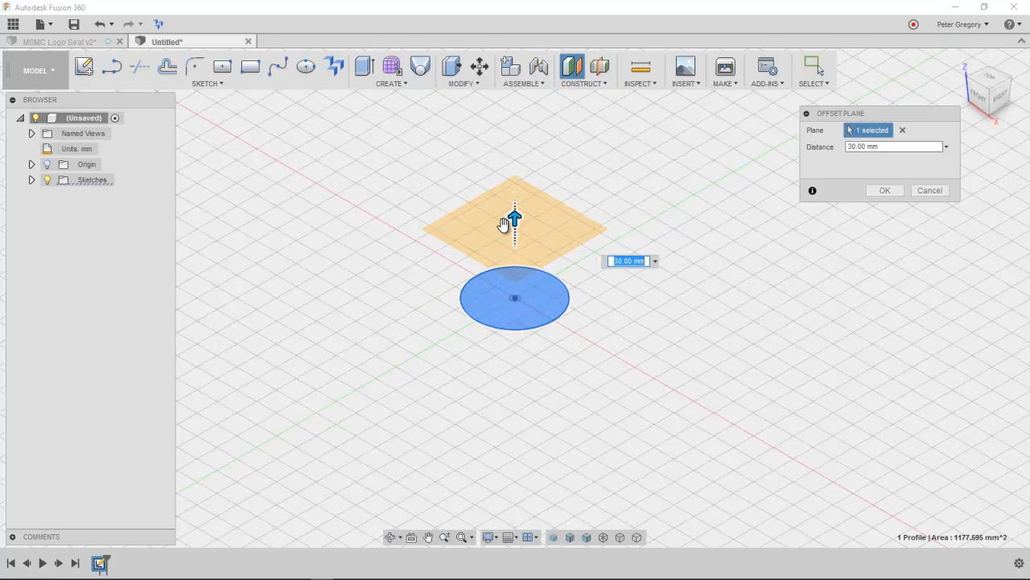
{"action": "mouse_move", "coordinate": [689, 170]}
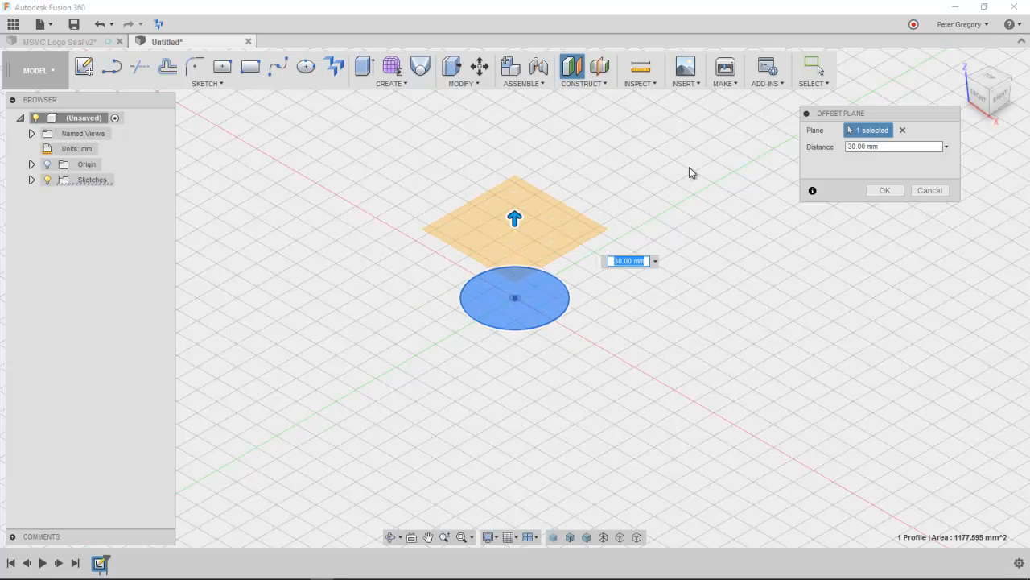
{"action": "left_click", "coordinate": [885, 190]}
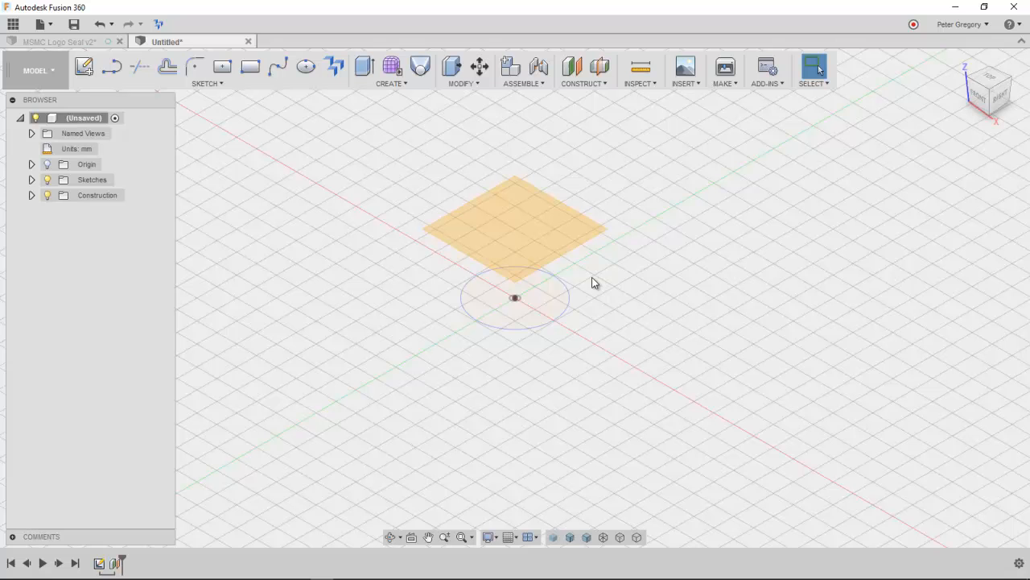
{"action": "mouse_move", "coordinate": [483, 186]}
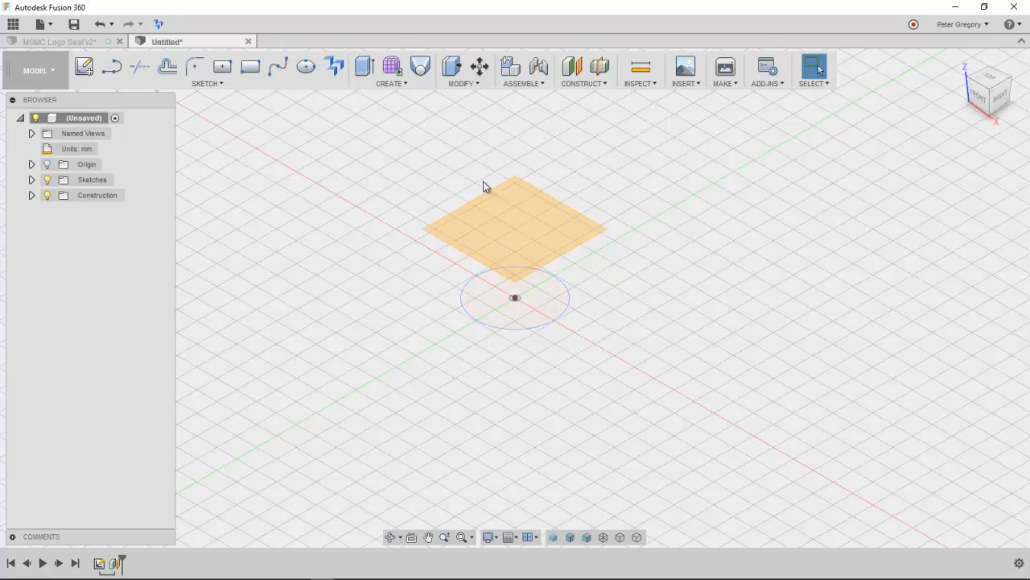
- Select the offset plane as the base for a new sketch projecting the circle
{"action": "left_click", "coordinate": [206, 71]}
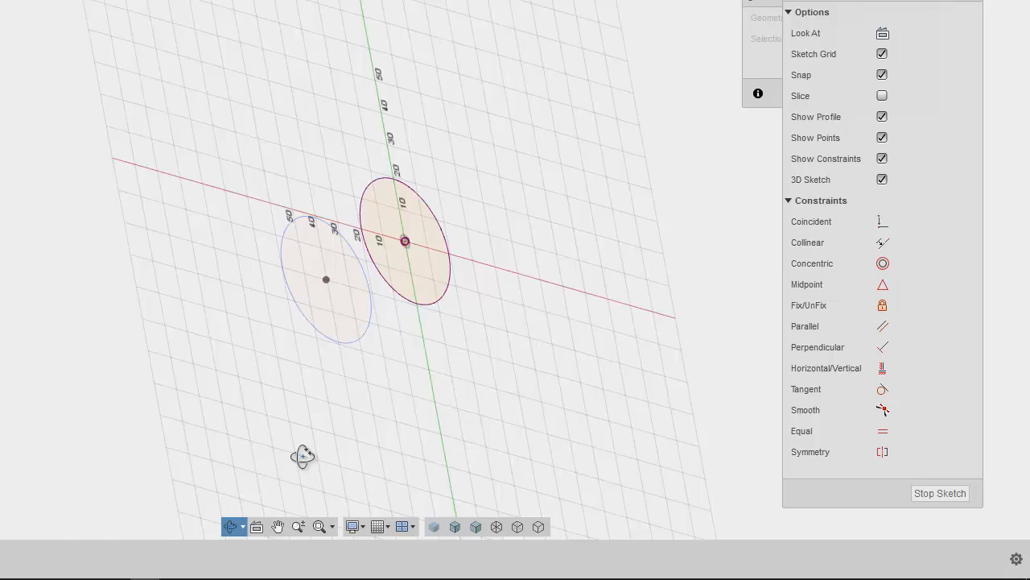
{"action": "left_click_drag", "start_coordinate": [303, 454], "coordinate": [251, 330]}
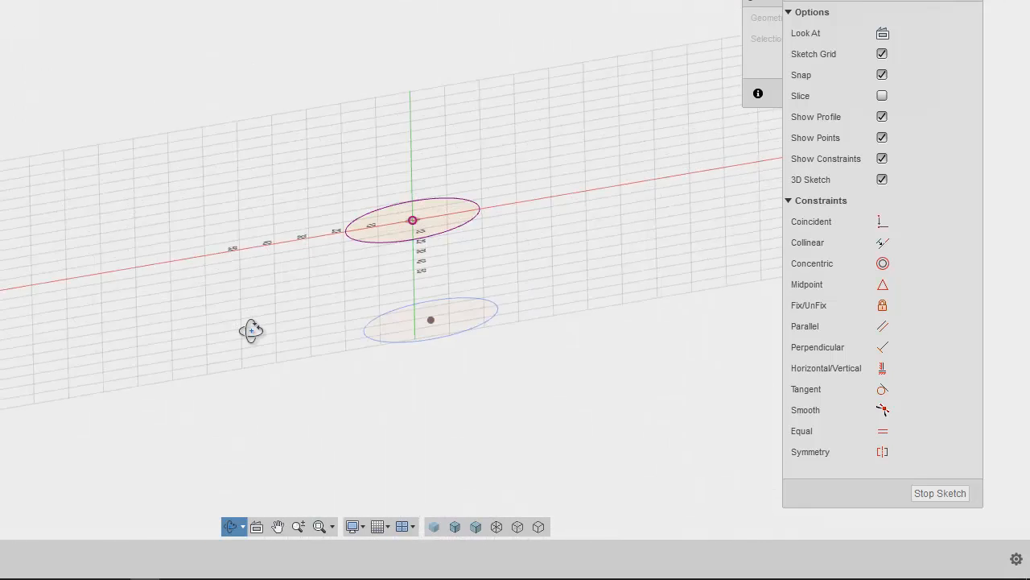
{"action": "left_click_drag", "start_coordinate": [322, 322], "coordinate": [319, 303]}
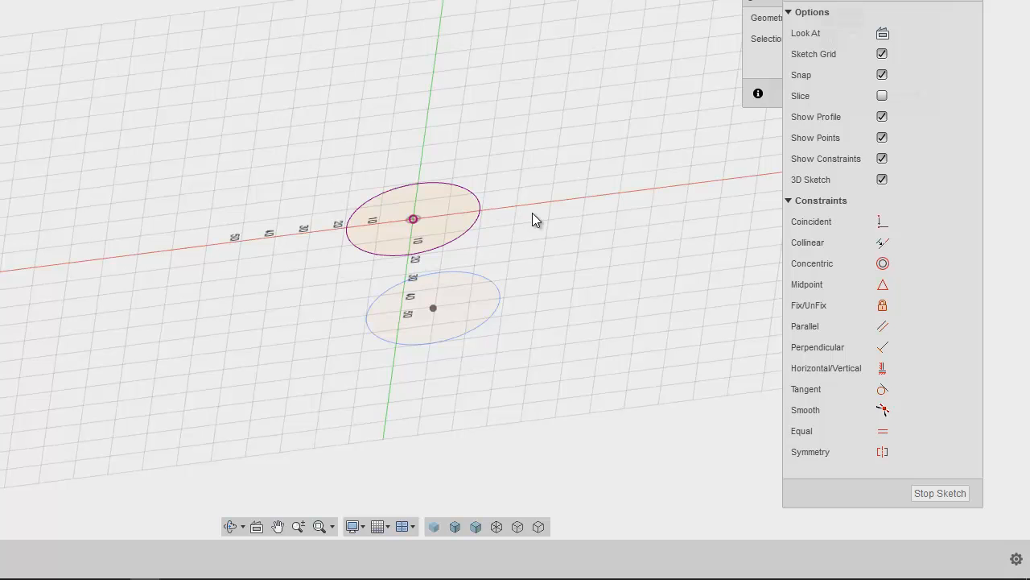
{"action": "mouse_move", "coordinate": [480, 222]}
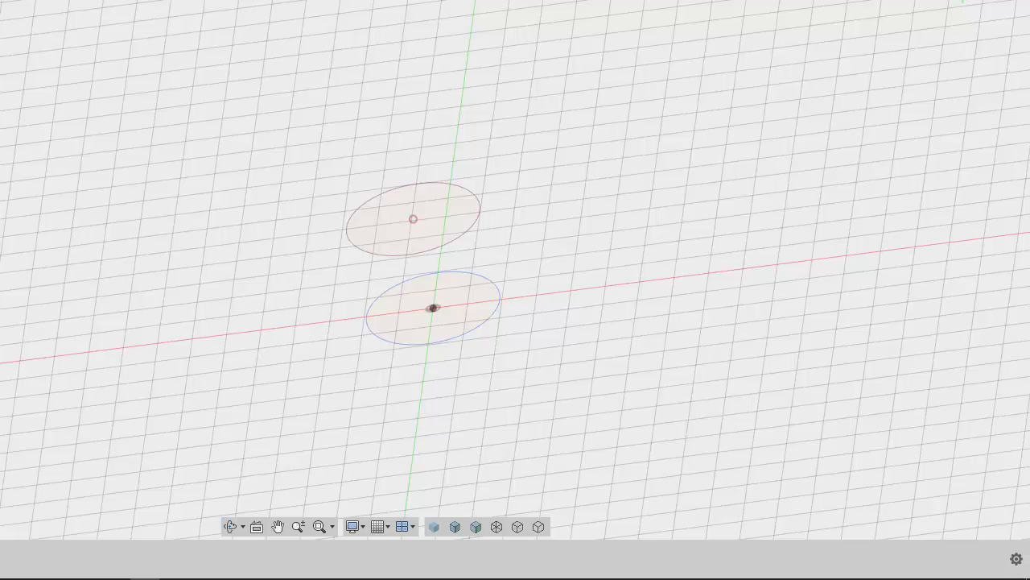
{"action": "left_click", "coordinate": [475, 201]}
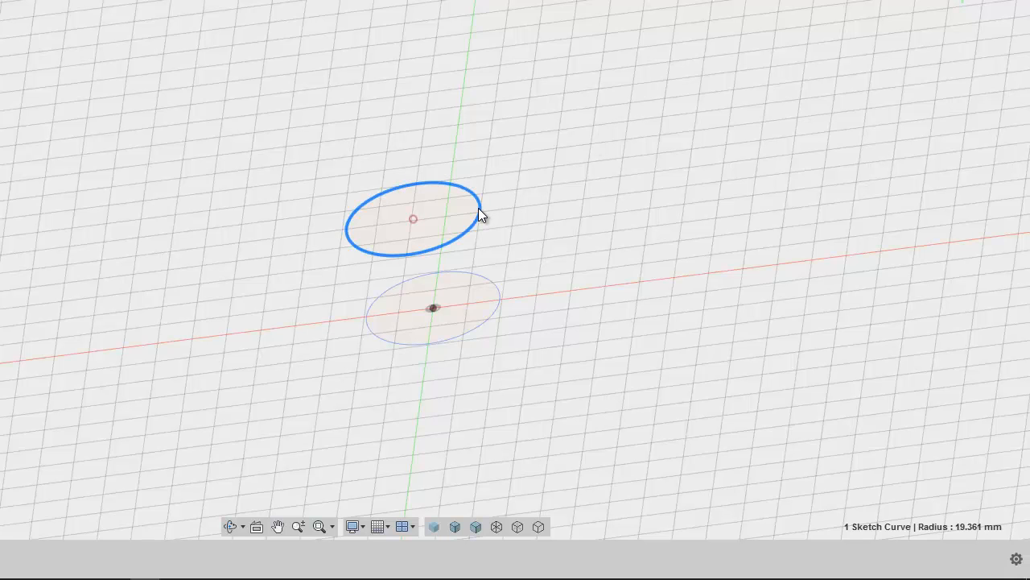
{"action": "right_click", "coordinate": [480, 216]}
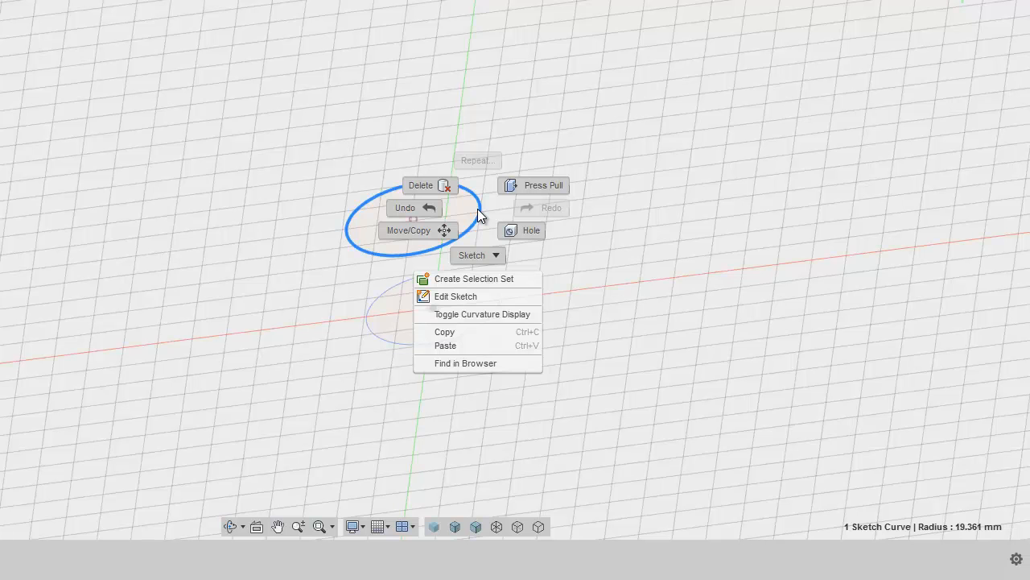
{"action": "left_click", "coordinate": [456, 296]}
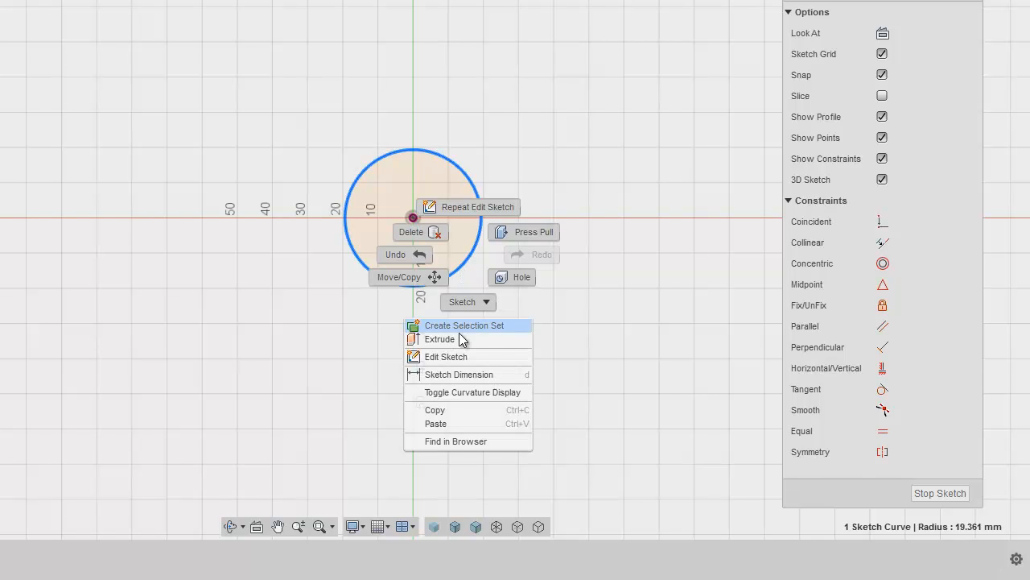
{"action": "mouse_move", "coordinate": [470, 460]}
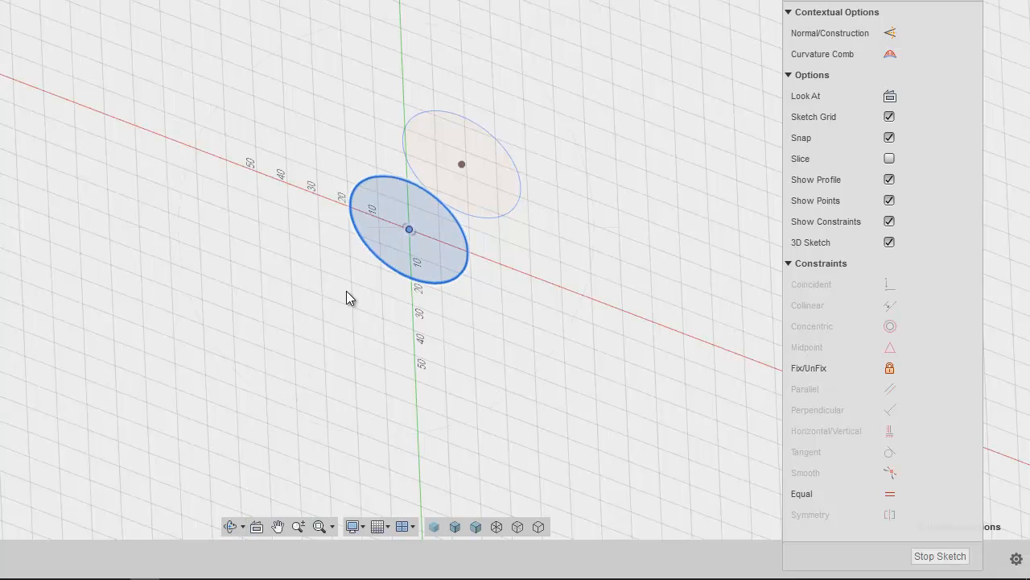
- Show the marking menu with Break Link for the selected projected circle profile
{"action": "right_click", "coordinate": [409, 228]}
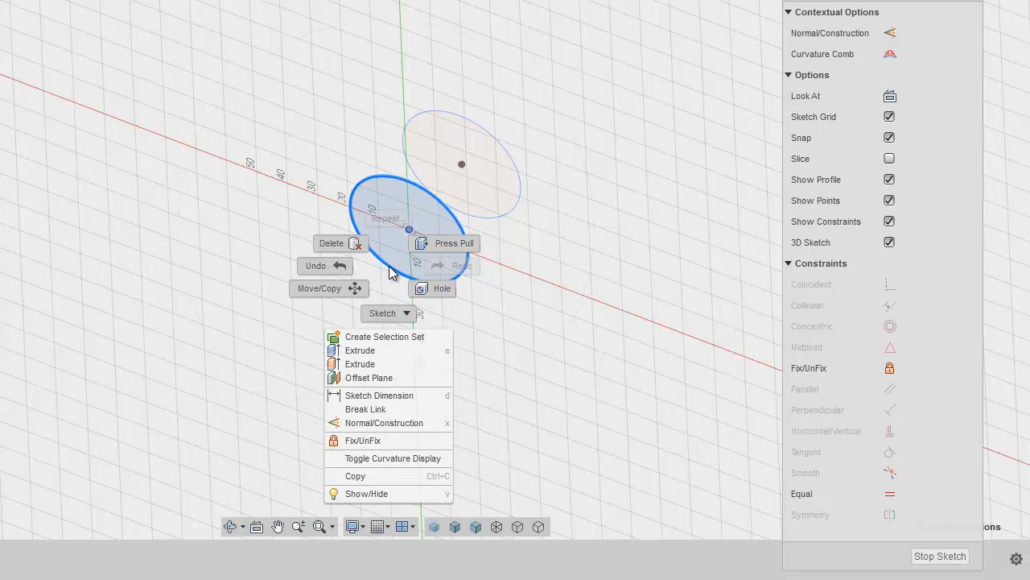
{"action": "mouse_move", "coordinate": [378, 395]}
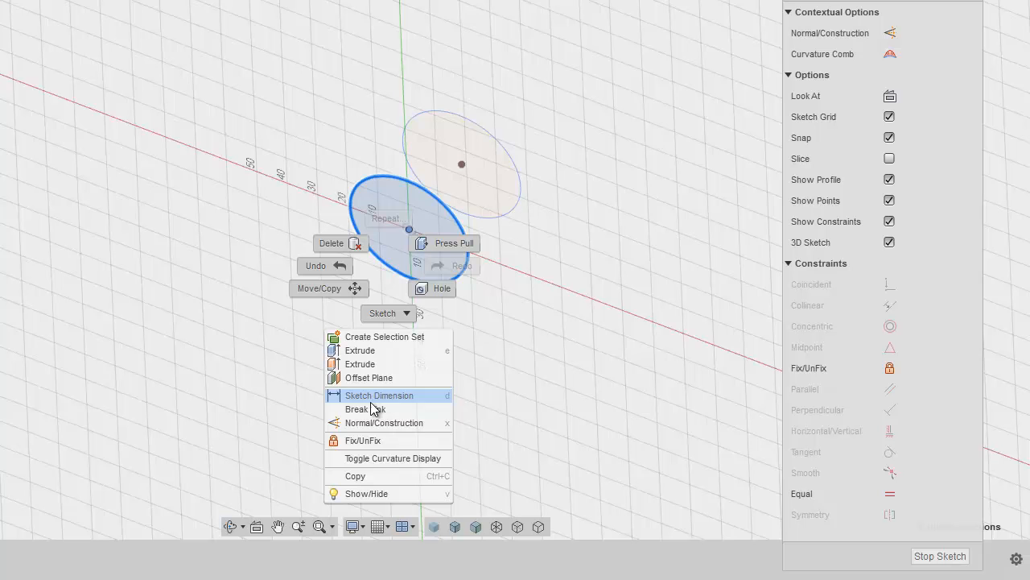
{"action": "mouse_move", "coordinate": [374, 409]}
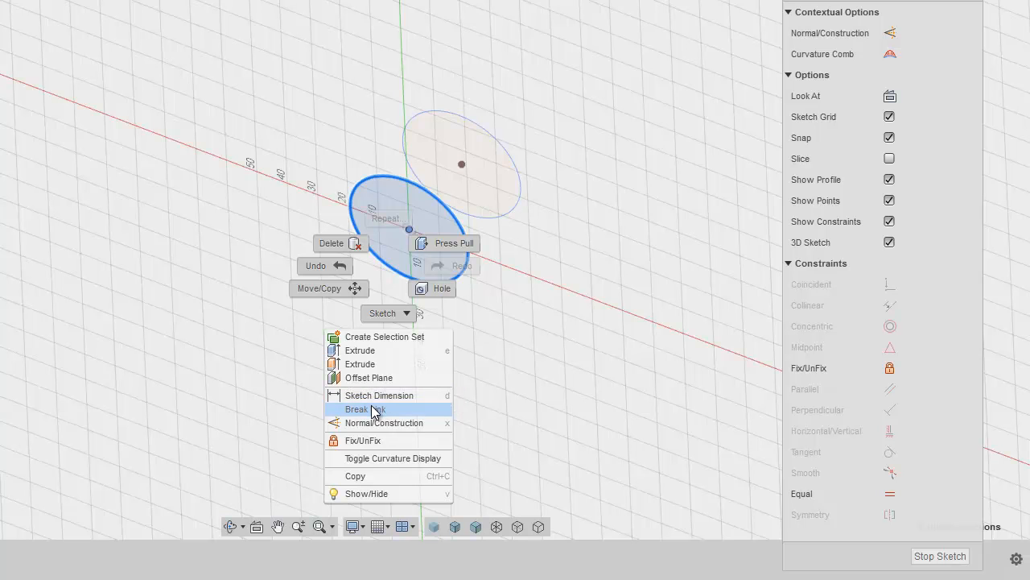